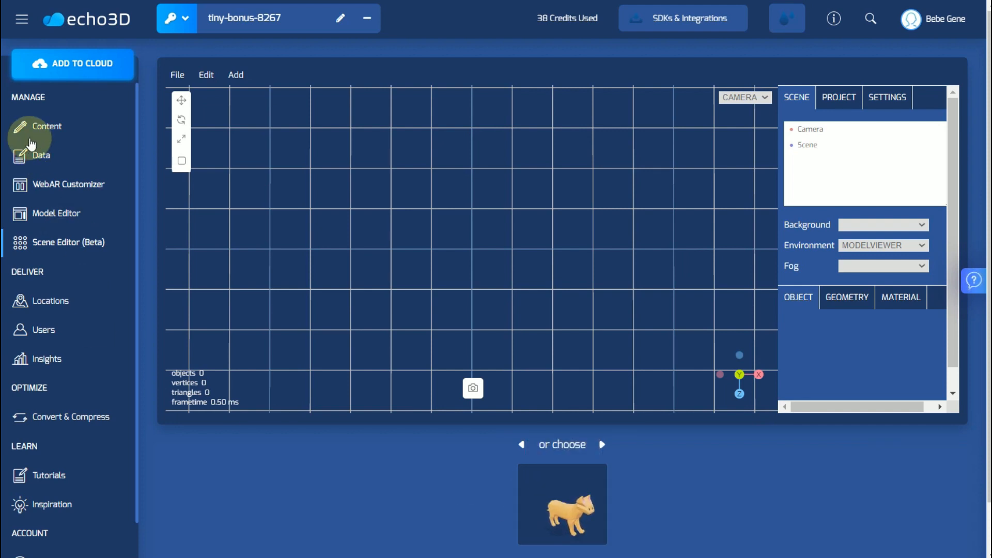
Visit the Content library, then reload Scene Editor (Beta) with an empty grid
{"action": "left_click", "coordinate": [46, 126]}
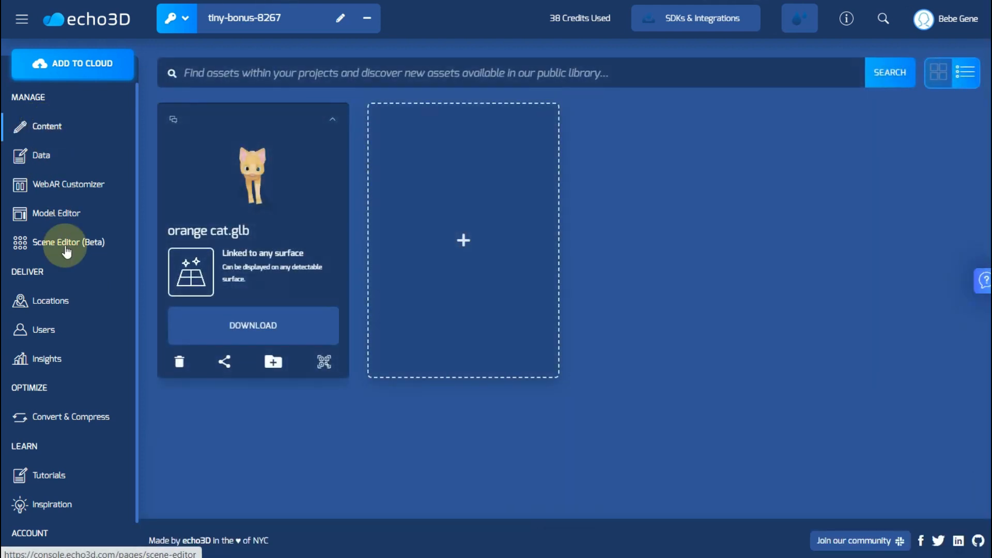
{"action": "left_click", "coordinate": [68, 242]}
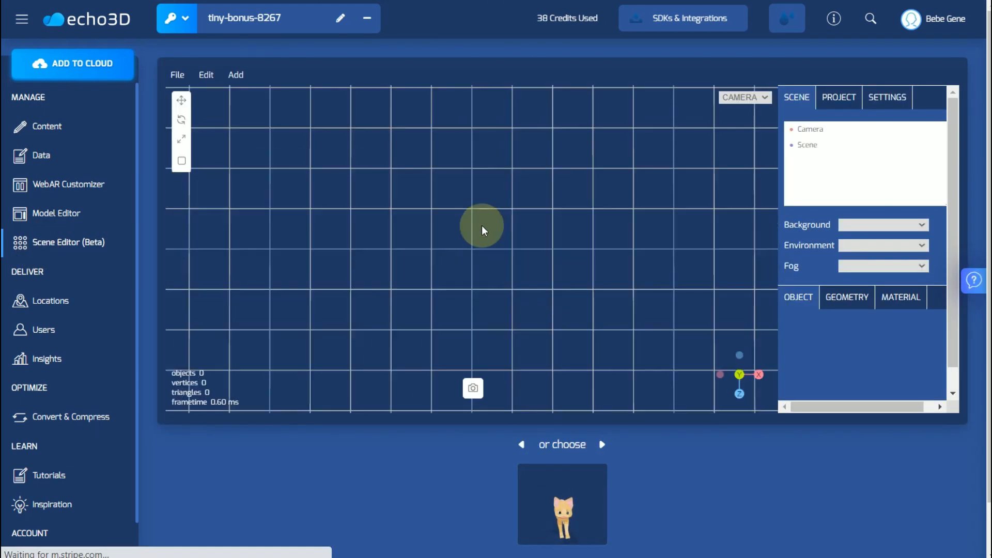
Drag the orange cat thumbnail into the viewport grid, where it renders black
{"action": "left_click_drag", "start_coordinate": [481, 228], "coordinate": [491, 99]}
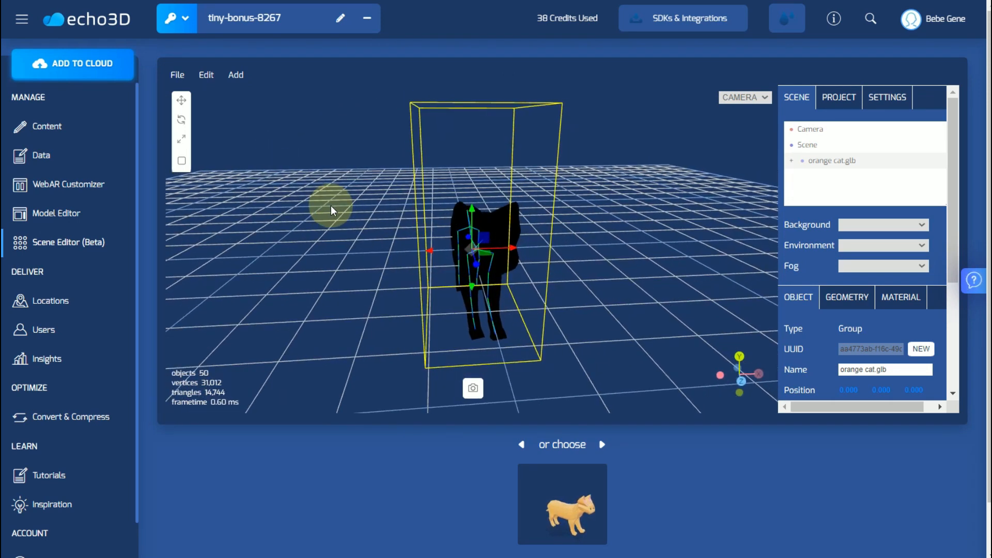
{"action": "scroll", "scroll_direction": "down", "scroll_amount": 3}
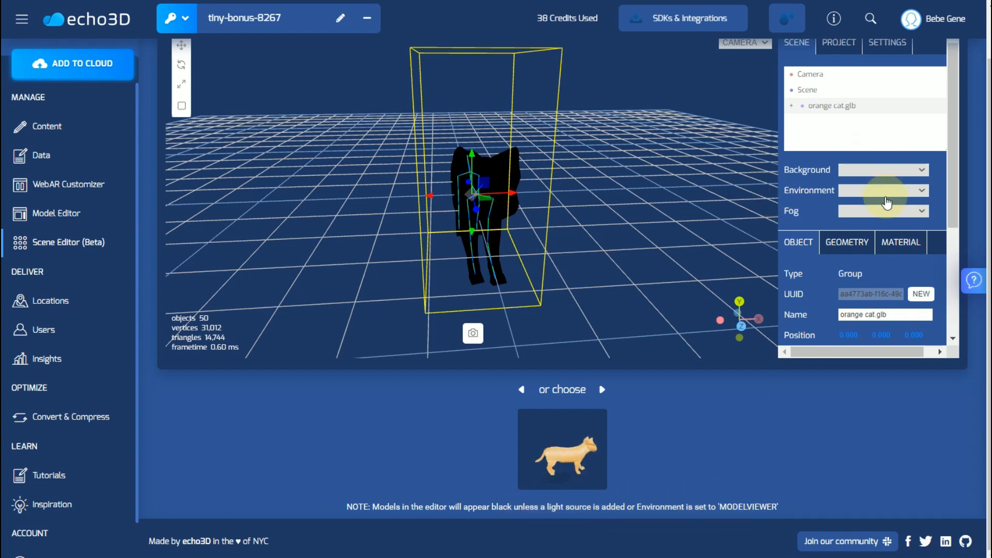
Set the Environment to MODELVIEWER and orbit the view around the orange cat
{"action": "left_click", "coordinate": [882, 190]}
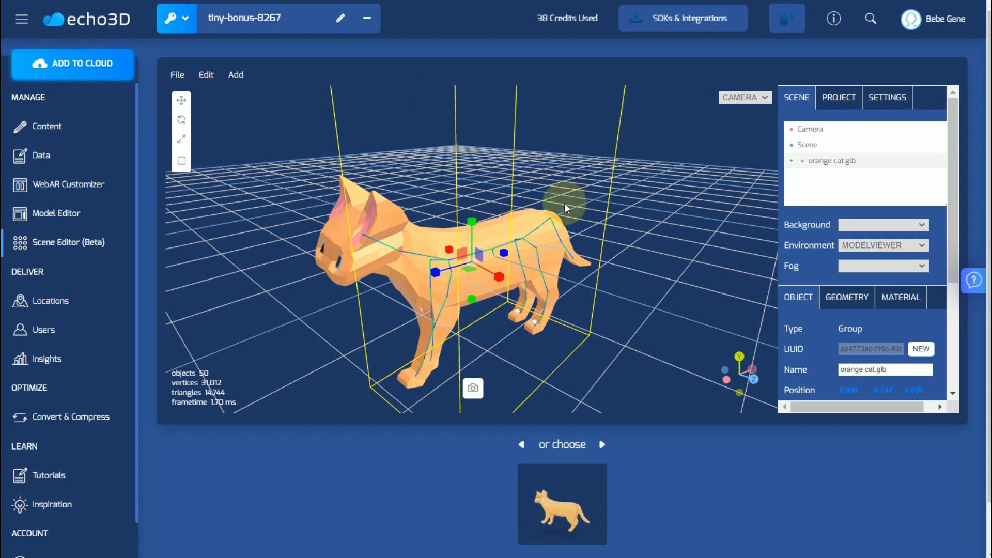
{"action": "left_click_drag", "start_coordinate": [567, 209], "coordinate": [479, 271]}
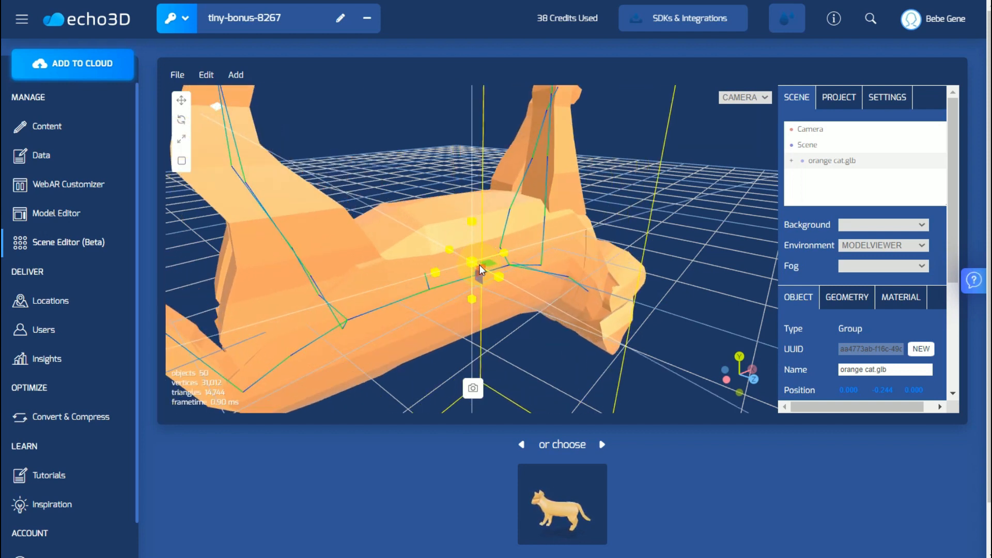
{"action": "left_click", "coordinate": [236, 74]}
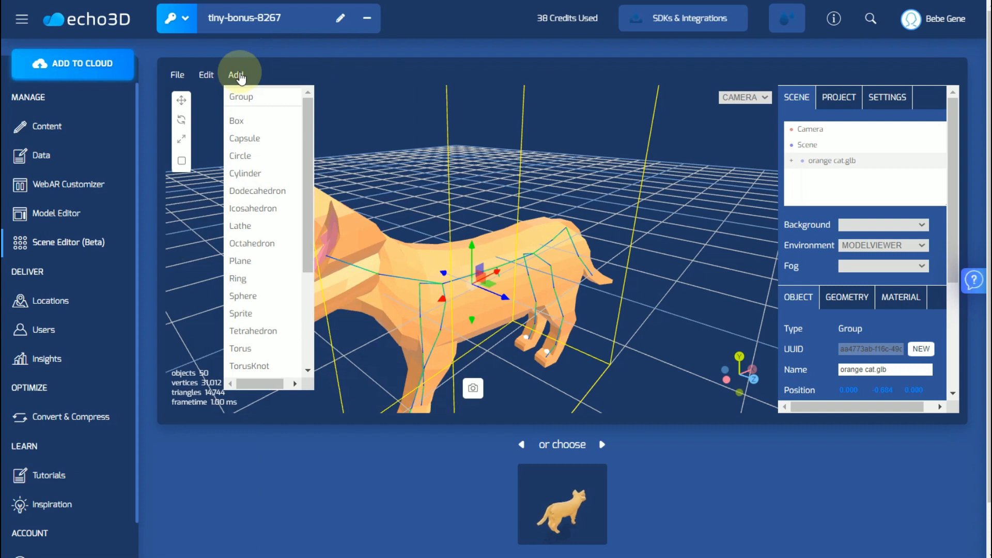
{"action": "mouse_move", "coordinate": [265, 97]}
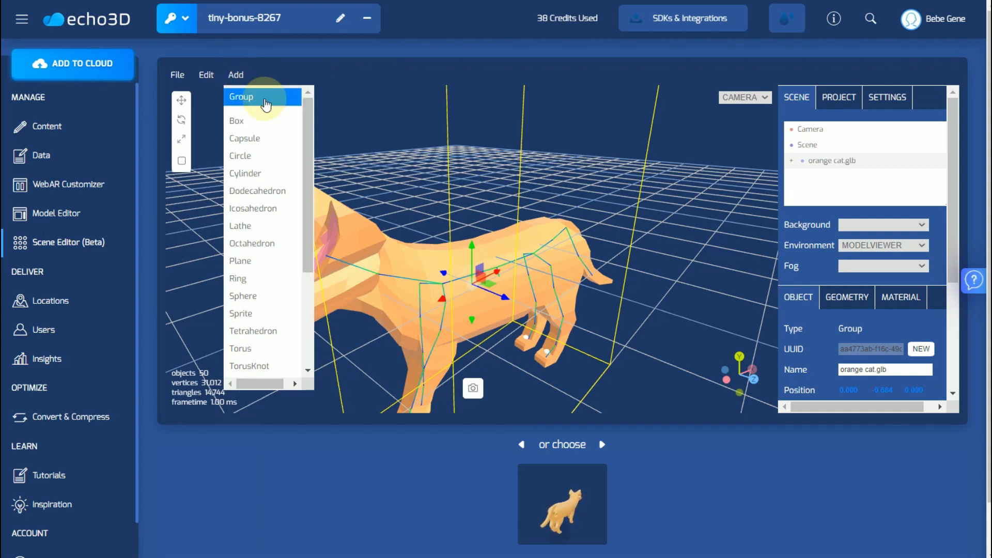
{"action": "mouse_move", "coordinate": [279, 330]}
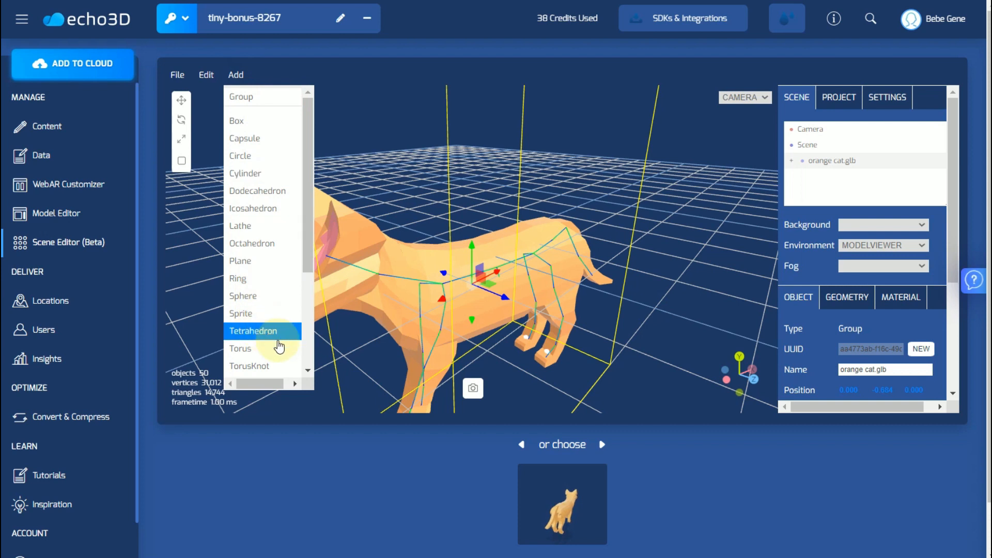